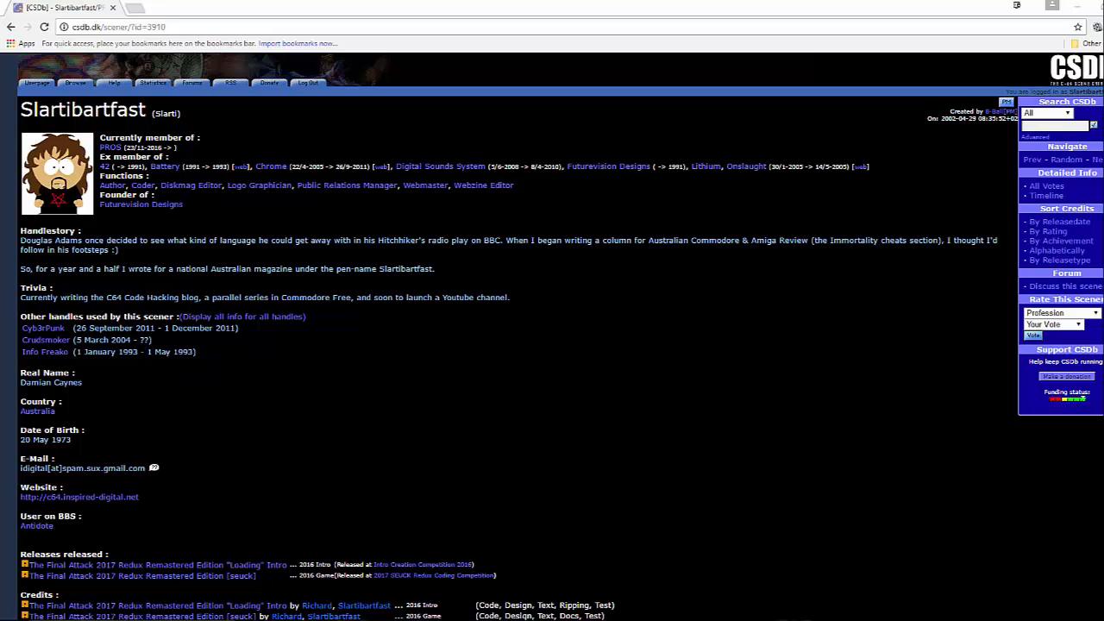
mouse_move(938, 619)
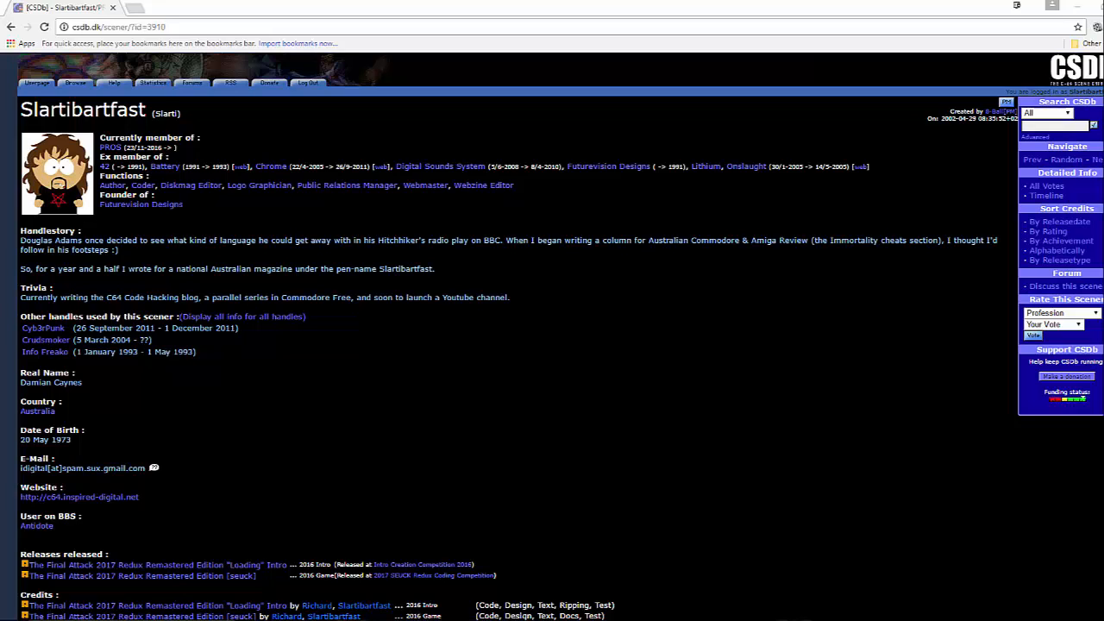
mouse_move(935, 617)
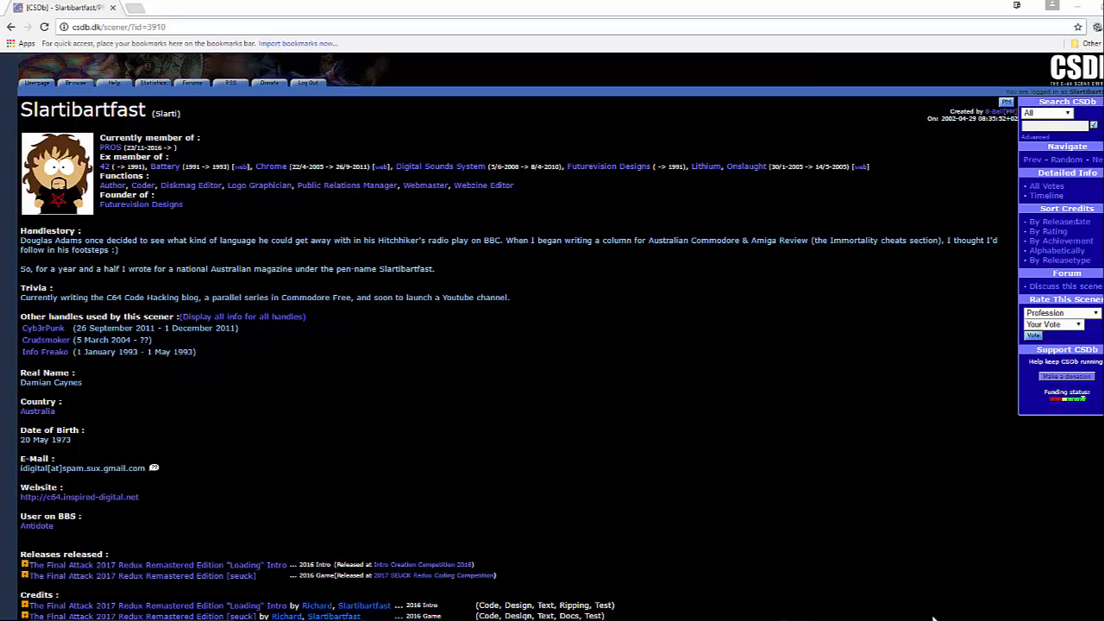
mouse_move(938, 612)
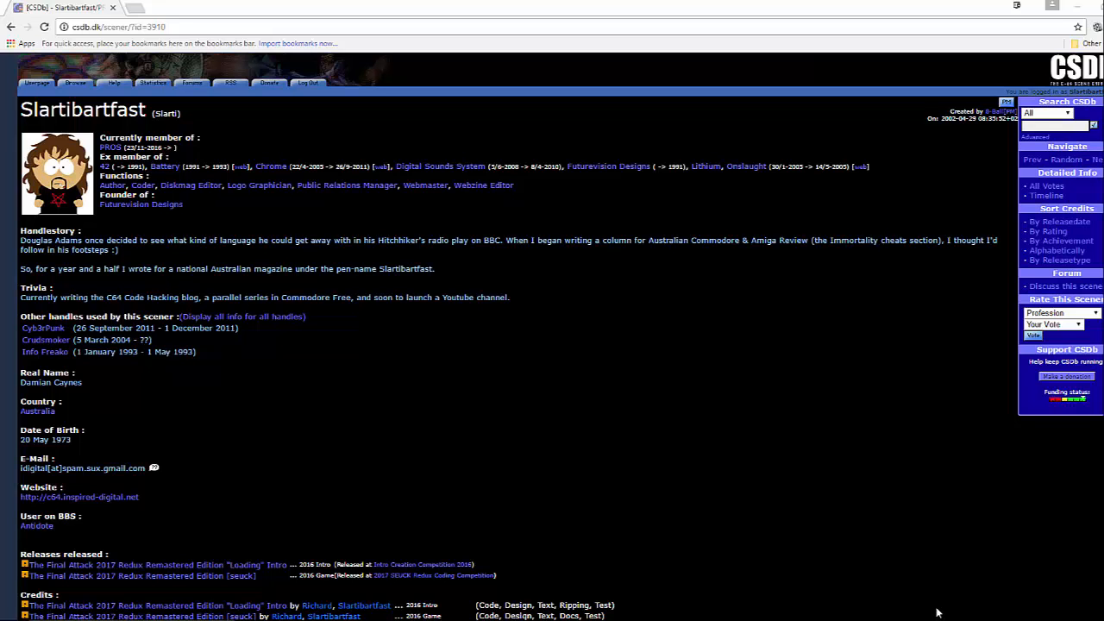
Reach the Credits, follow the 'Out of Sight... Out of Mind' link and reload the failed page
scroll("down", 3)
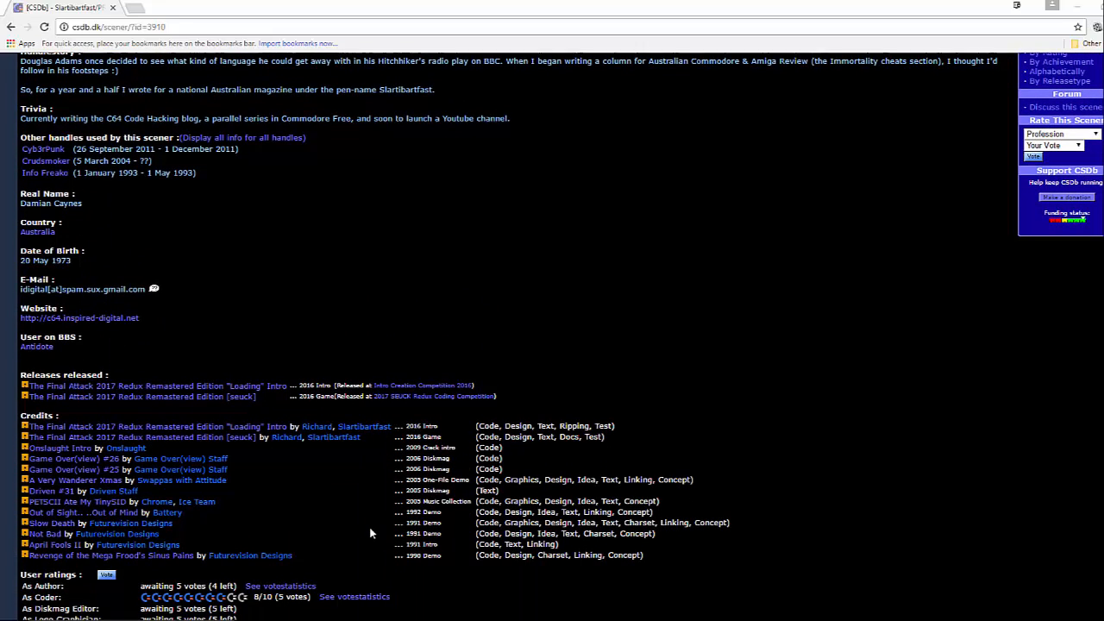
mouse_move(82, 510)
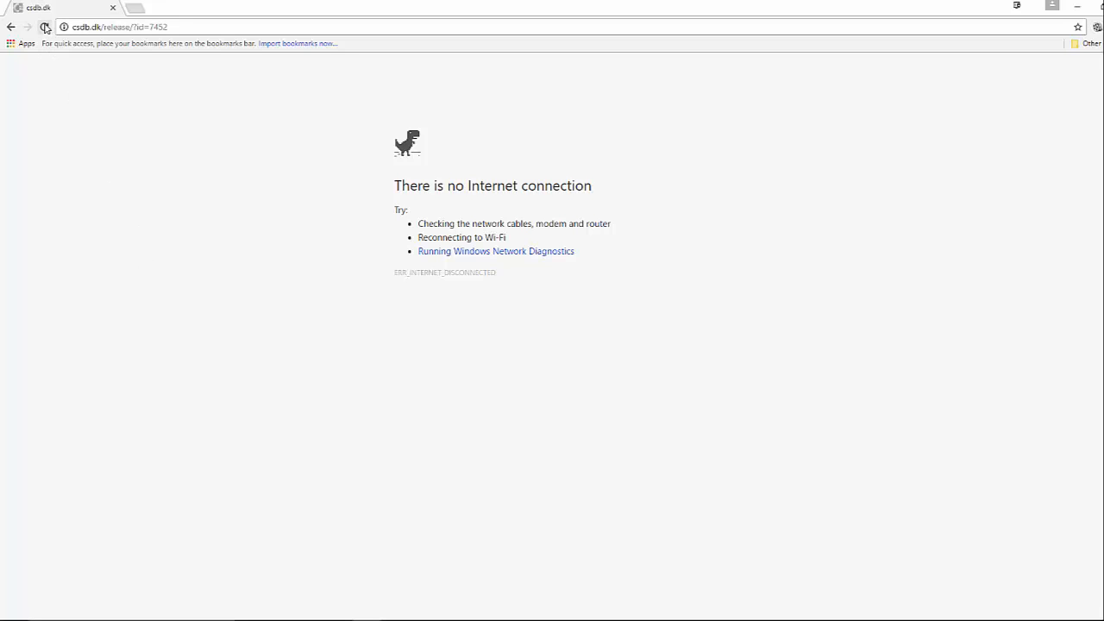
left_click(45, 28)
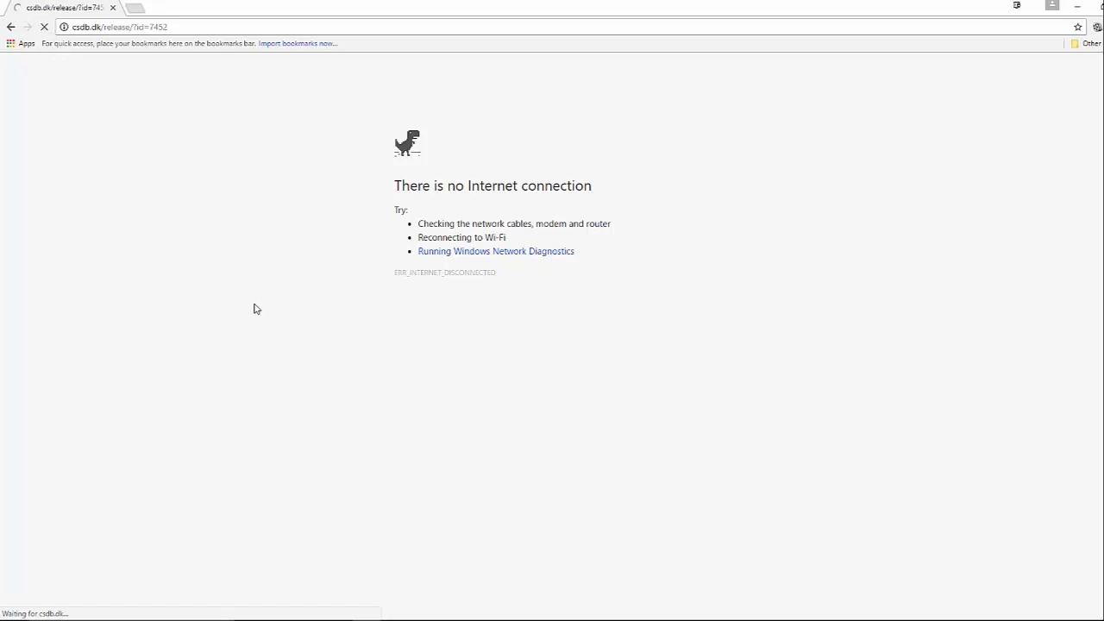
mouse_move(279, 454)
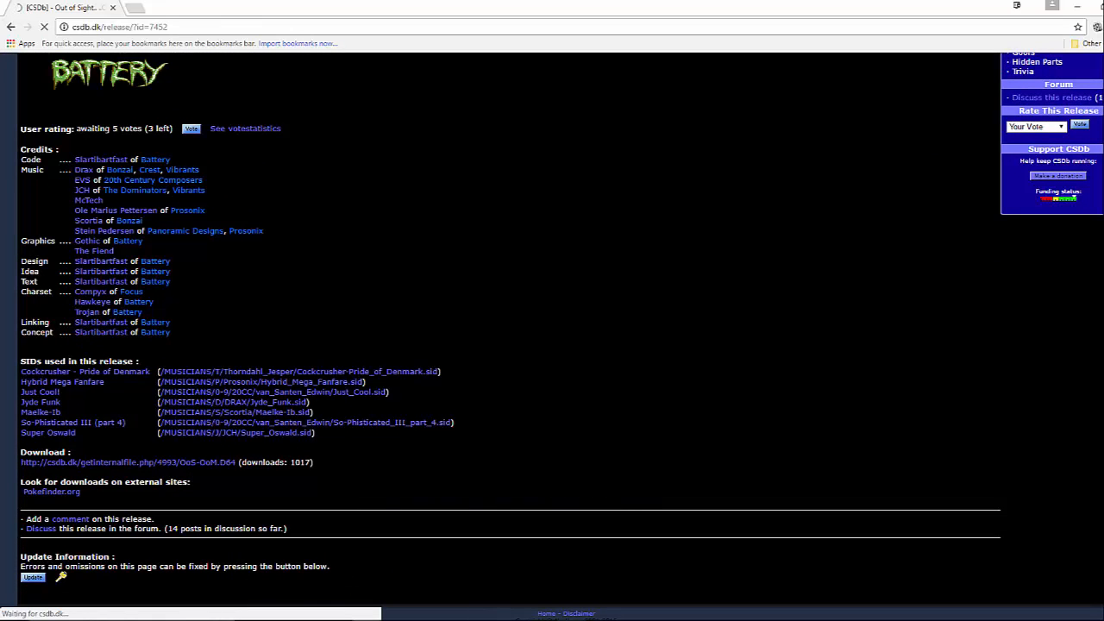
Confirm the 'Settings saved successfully' message and bring up Downloads with OoS-OoM.D64 beside VICE
left_click(300, 148)
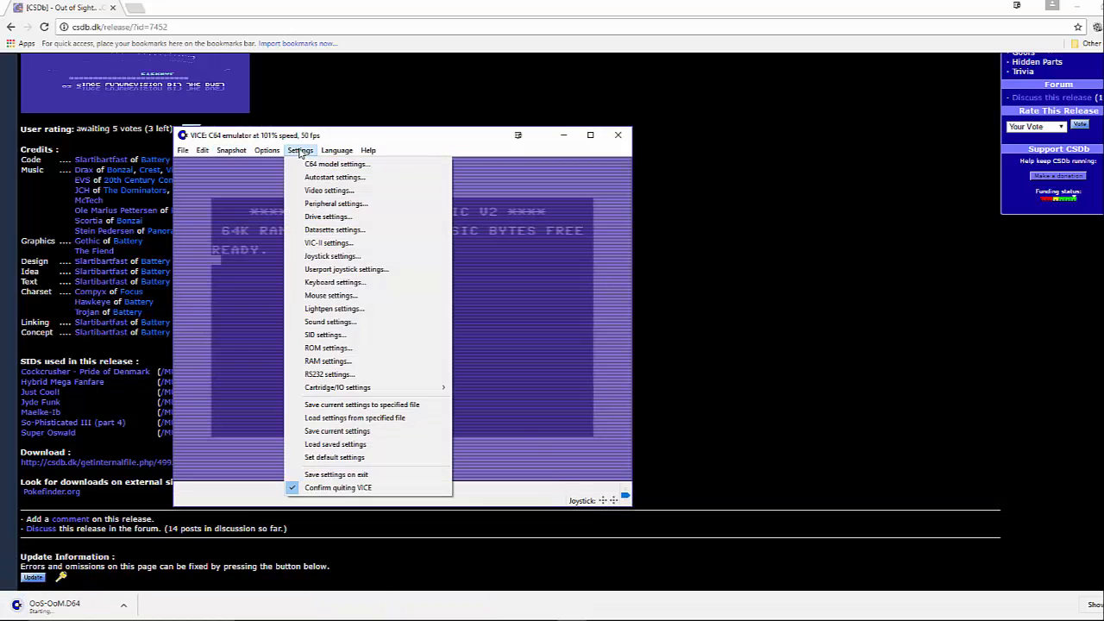
left_click(266, 150)
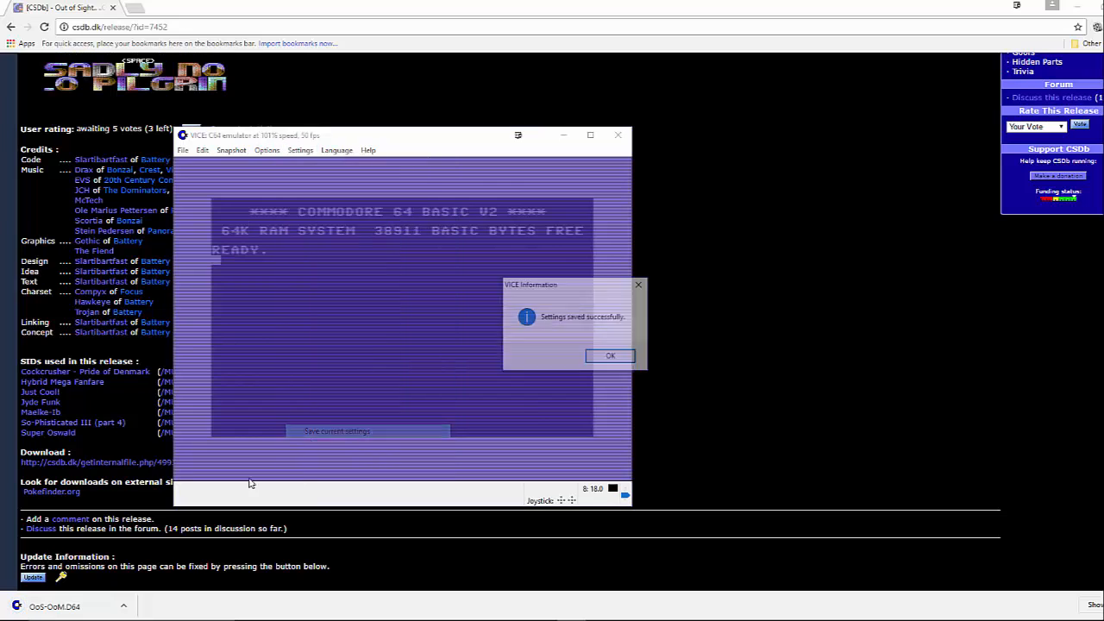
left_click(610, 355)
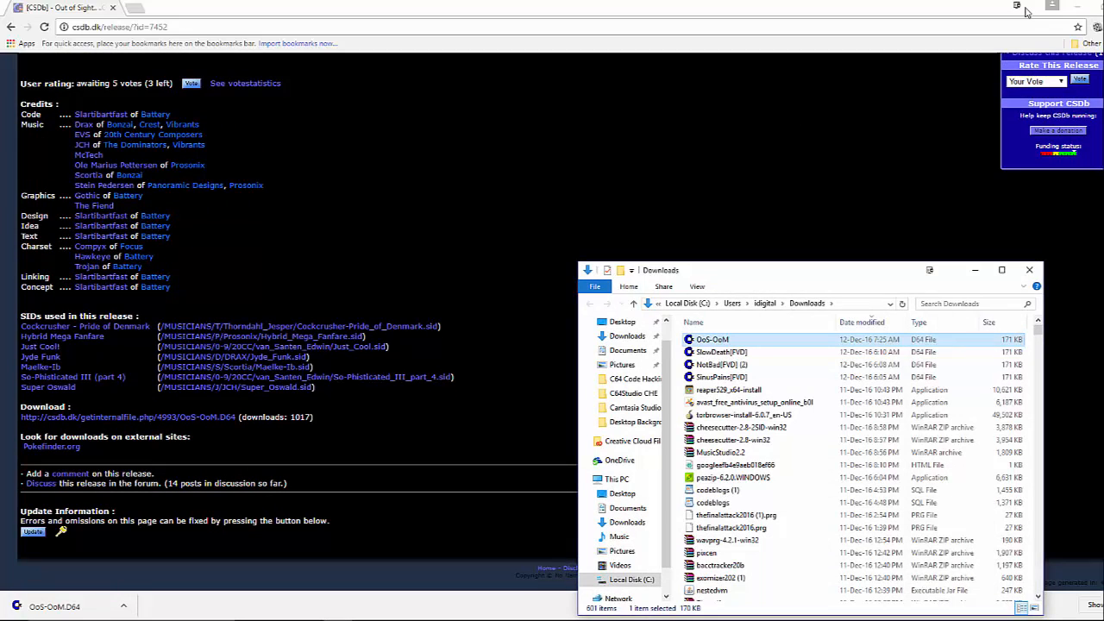
double_click(713, 338)
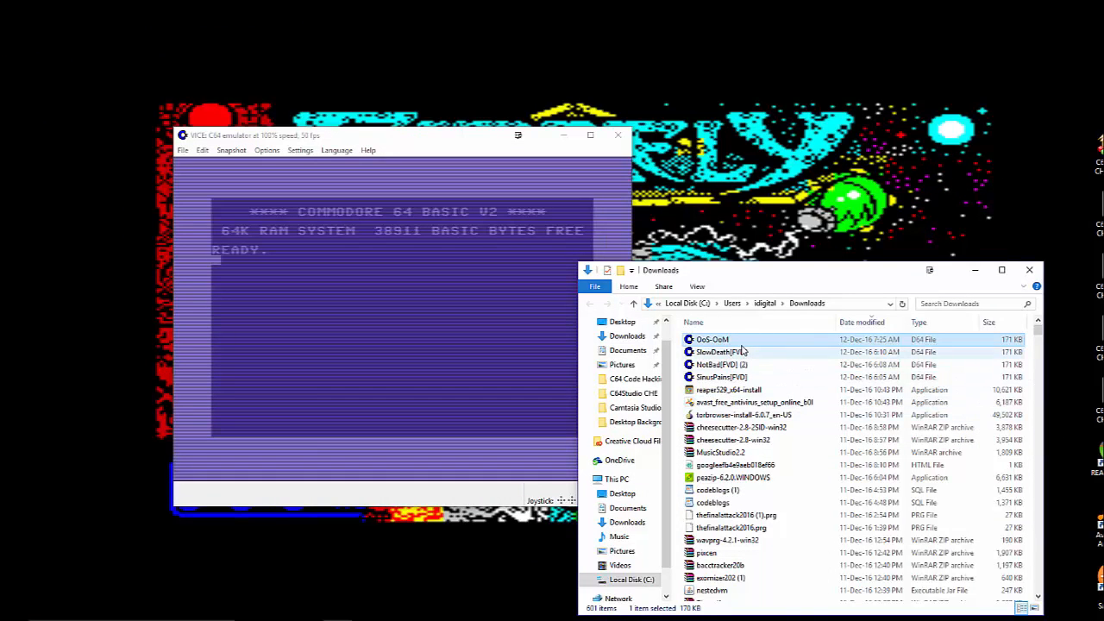
Autostart OoS-OoM.D64 in VICE so the demo's intro picture and scroller appear
double_click(711, 338)
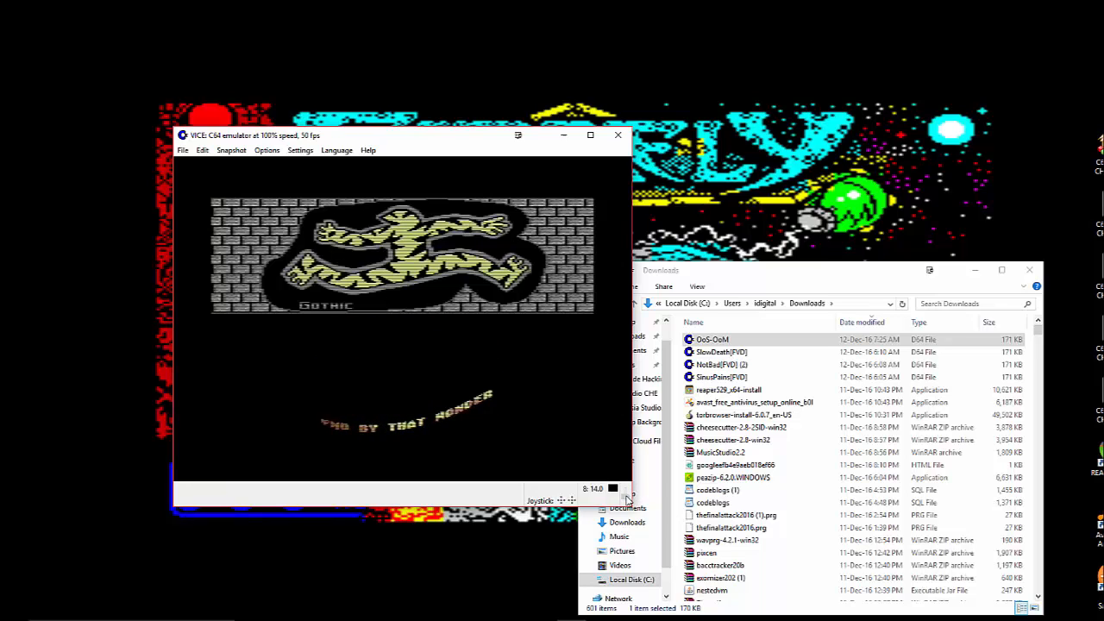
mouse_move(610, 469)
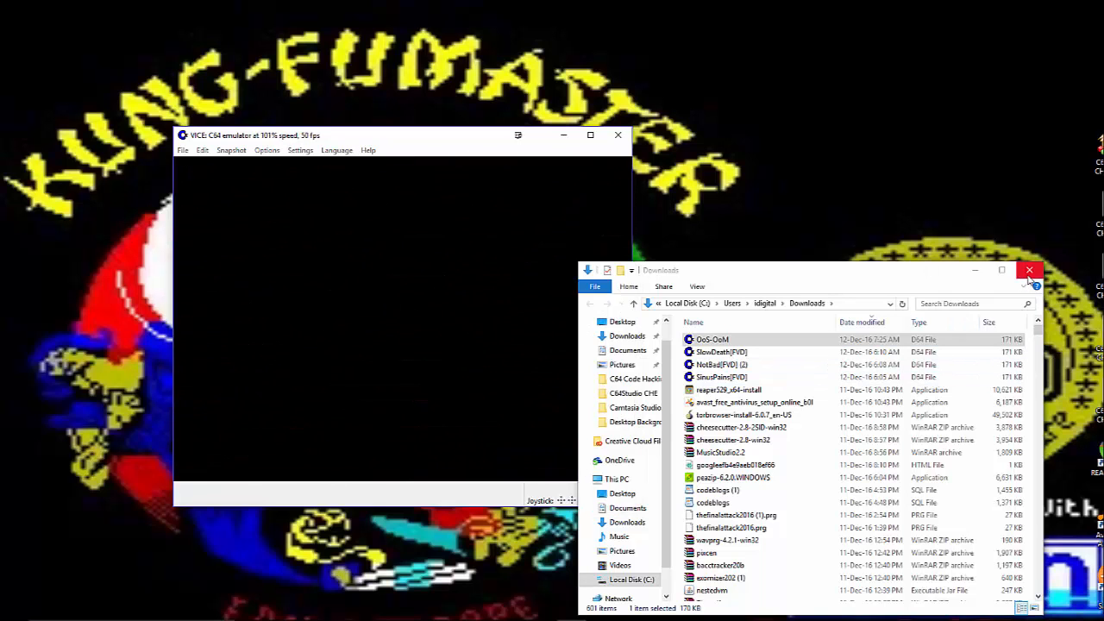
Advance the demo into its final part with the closing credits
left_click(1028, 269)
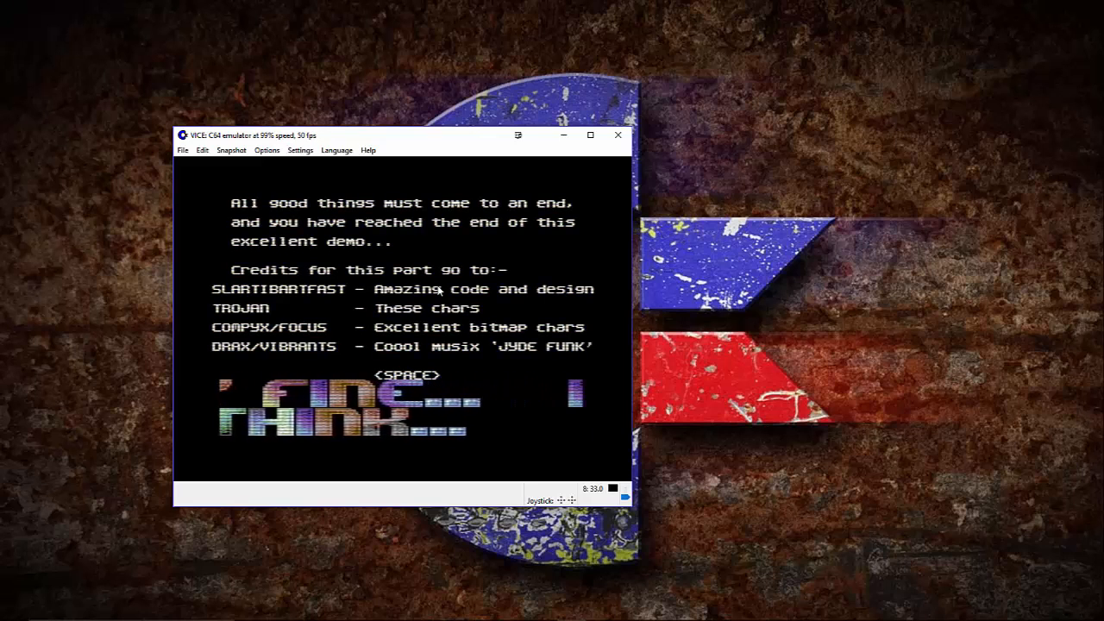
Show the Out of Sight - Out of Mind II announcement, then request exit to get VICE's RAM-loss confirmation
key("space")
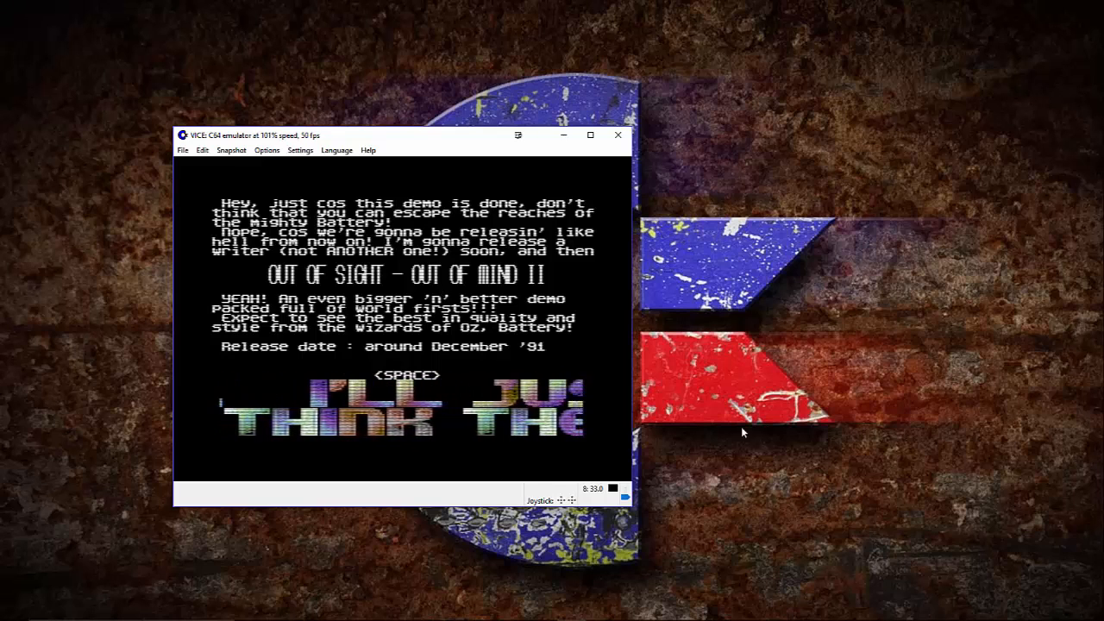
mouse_move(617, 135)
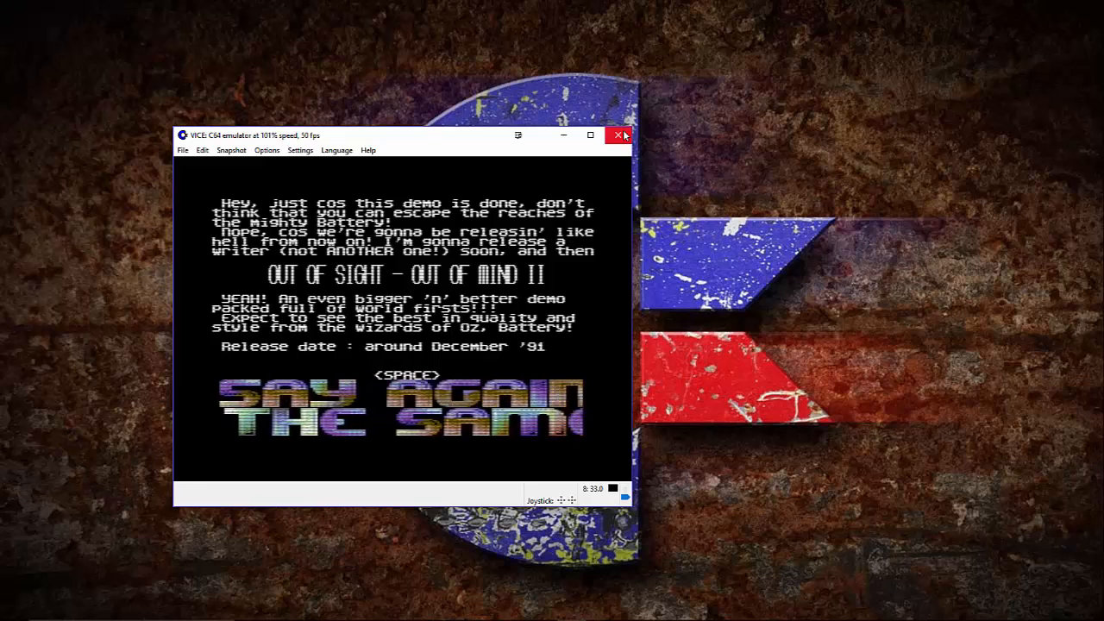
left_click(621, 134)
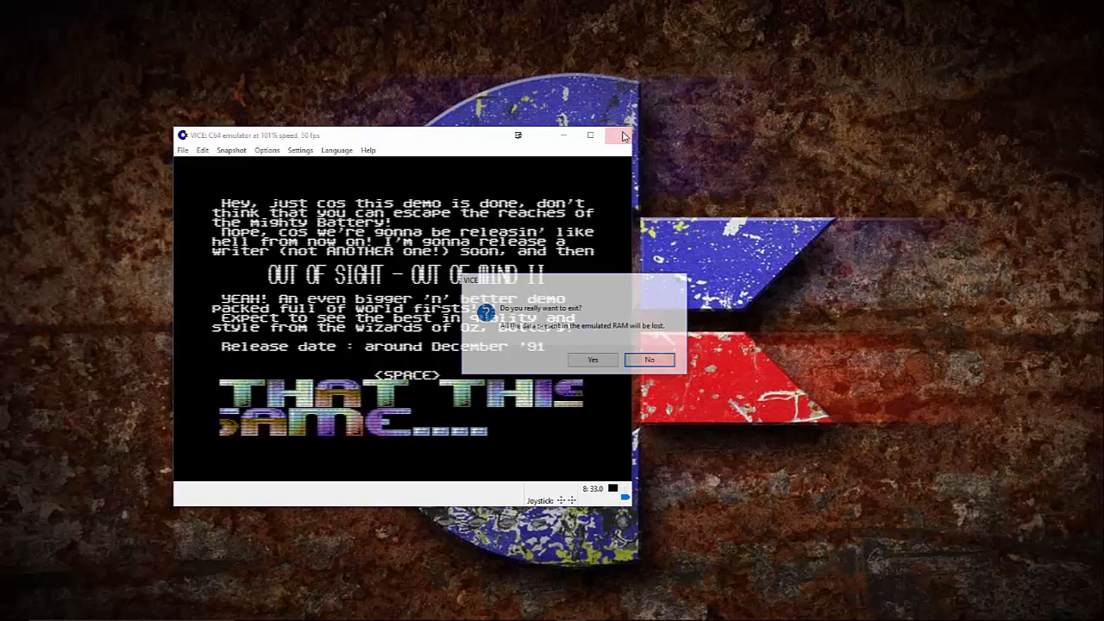